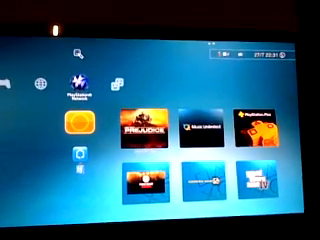
scroll("down", 3)
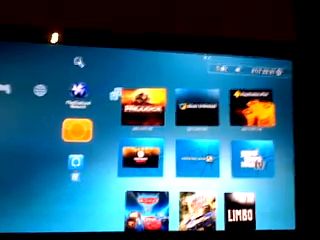